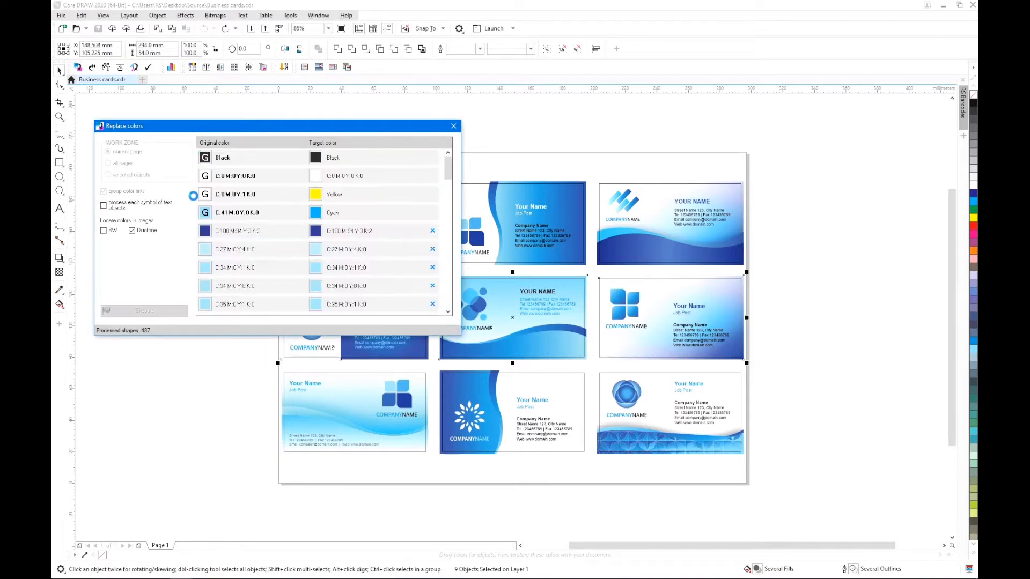
Convert selected blue cards via Brightness/hue, shifting hues to pink and green.
click(356, 142)
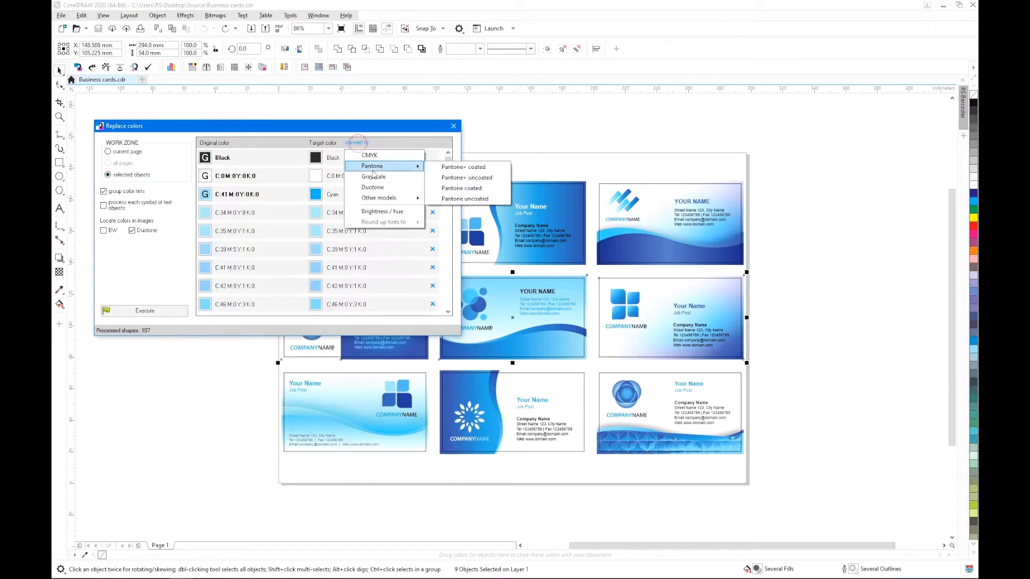
click(382, 211)
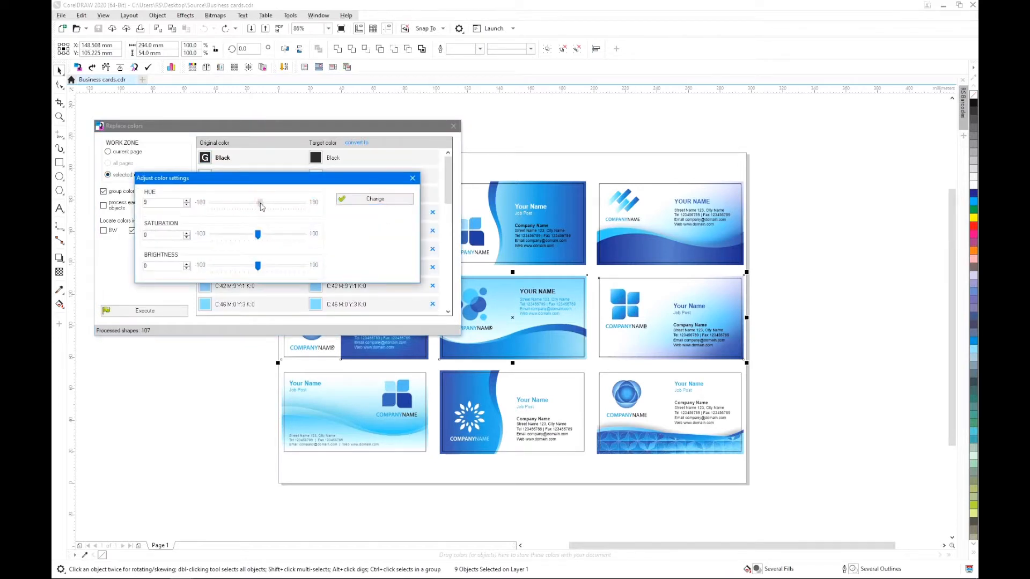
click(375, 199)
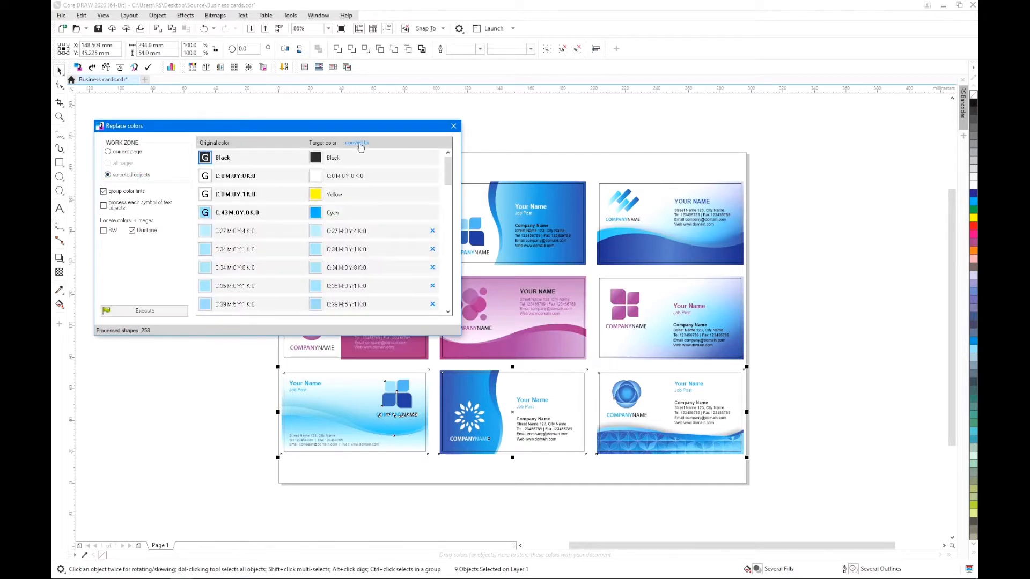
click(356, 143)
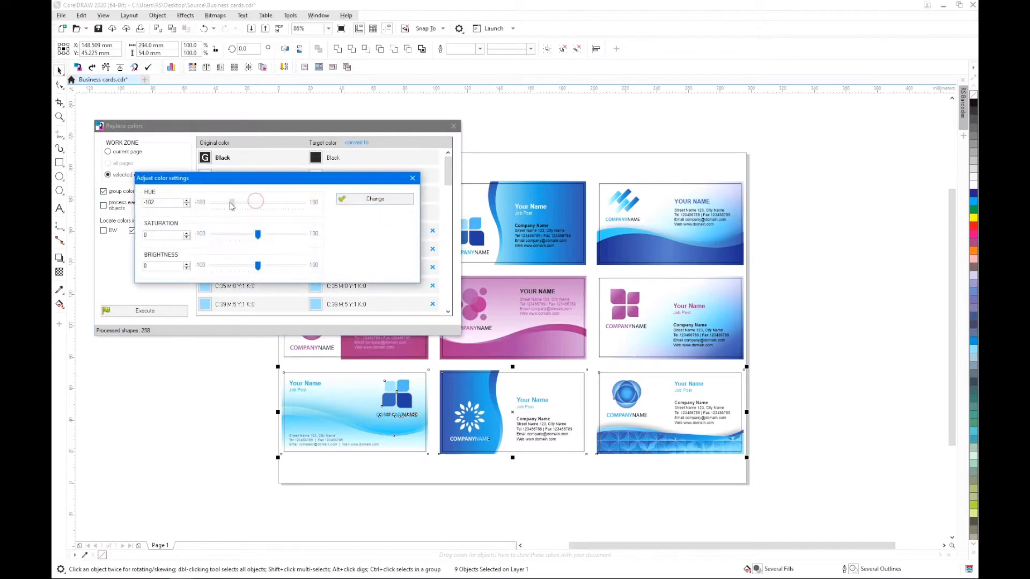
click(374, 199)
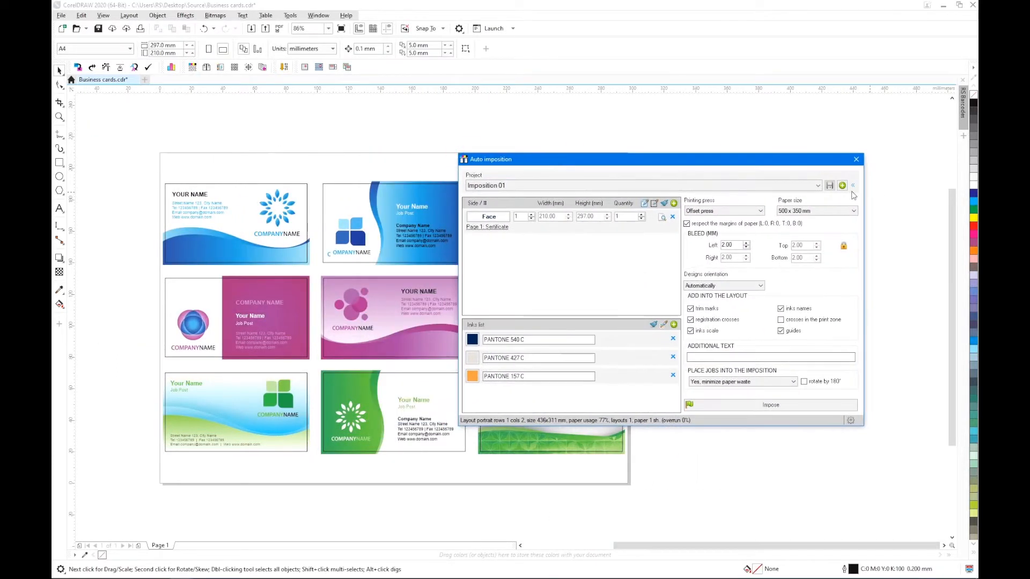
Create the empty Imposition 2 project and select the top-left business card.
click(842, 186)
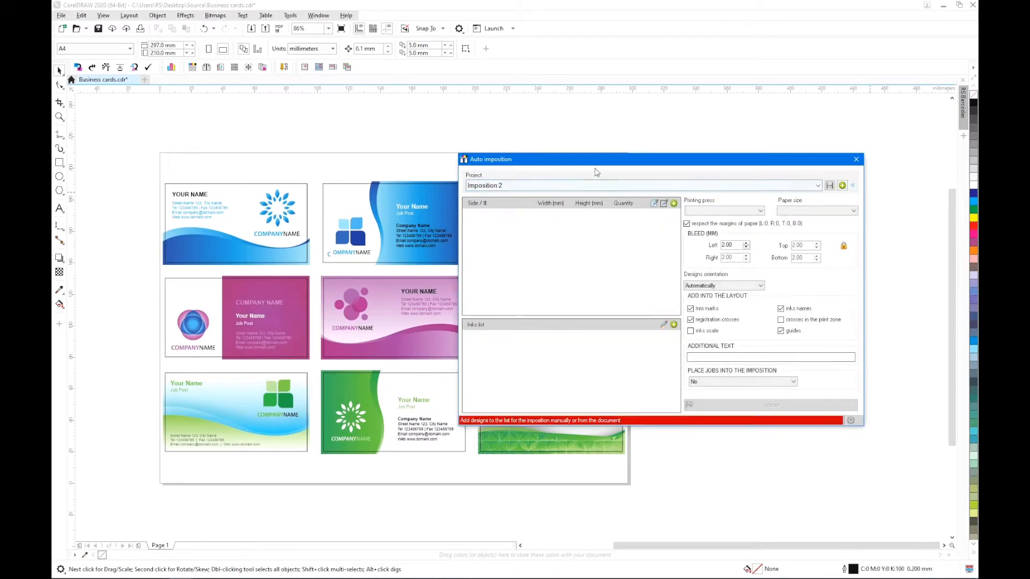
drag(591, 159, 696, 169)
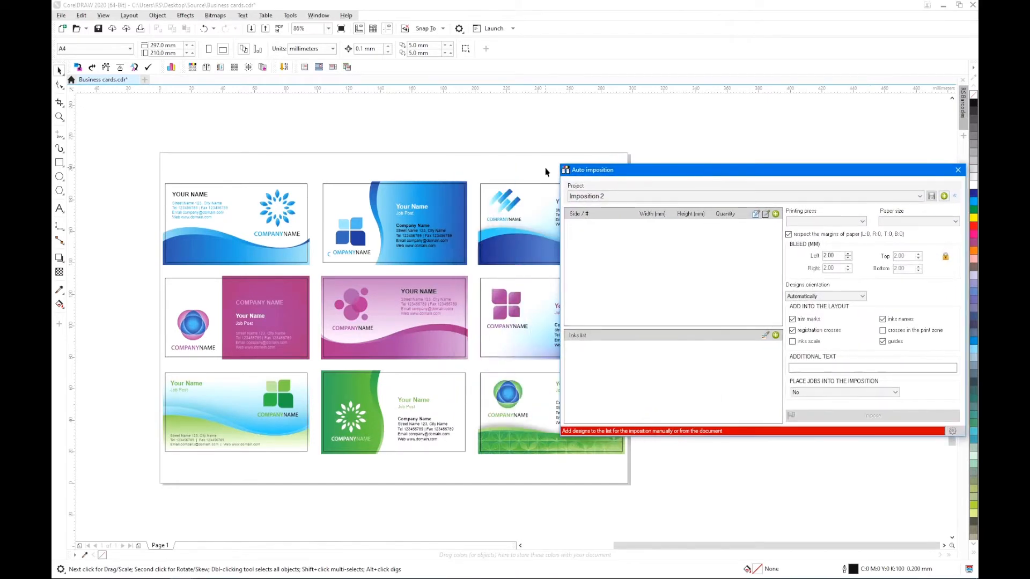
click(236, 224)
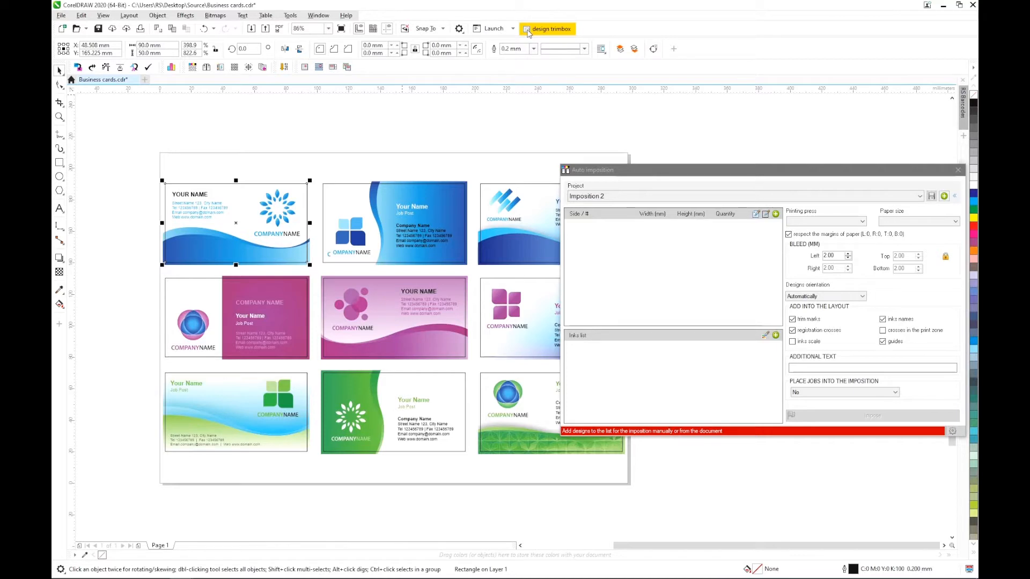
Enable the design trimbox on each card, numbering them as designs 1 through 9.
click(550, 28)
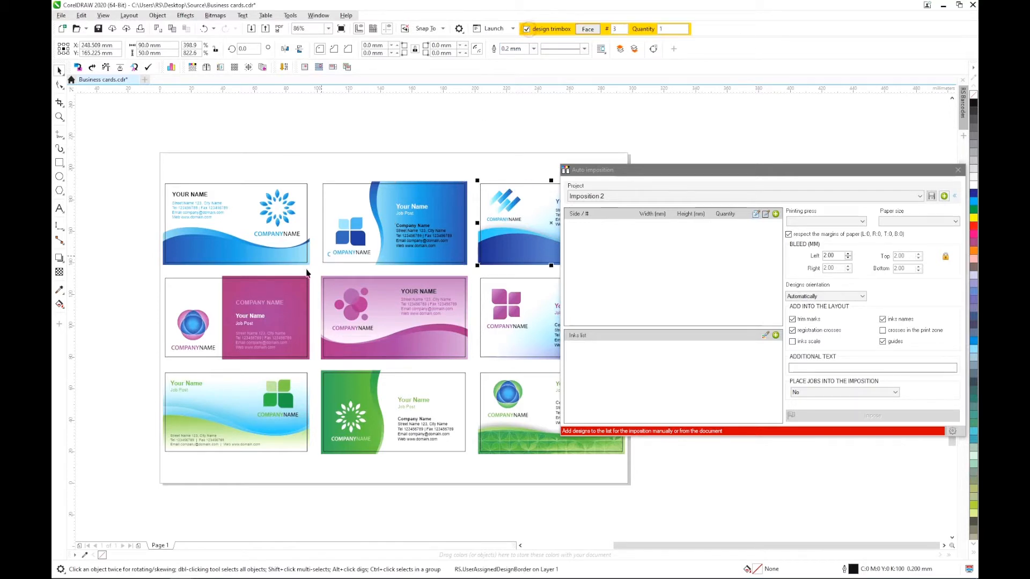
click(236, 318)
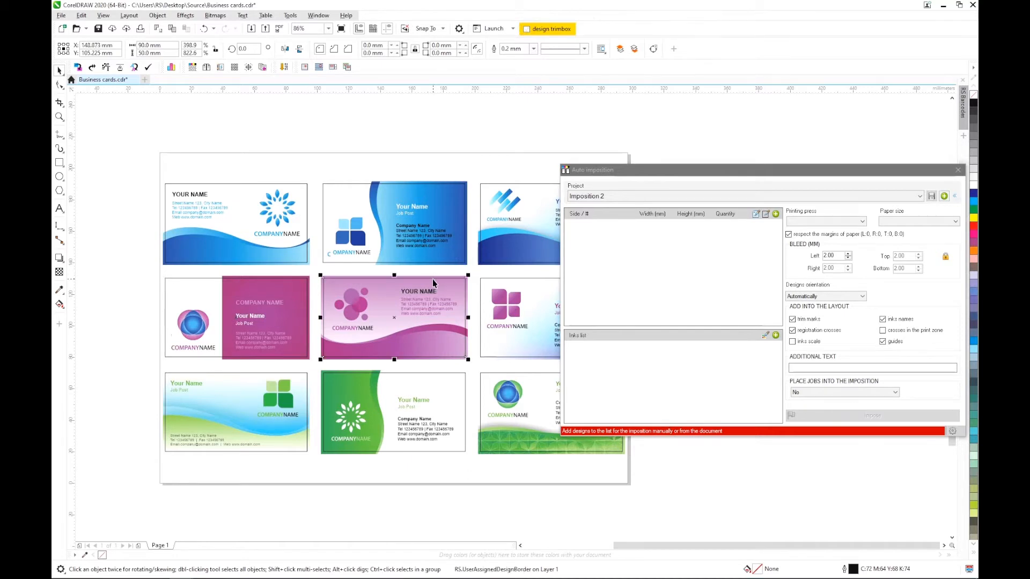
click(526, 28)
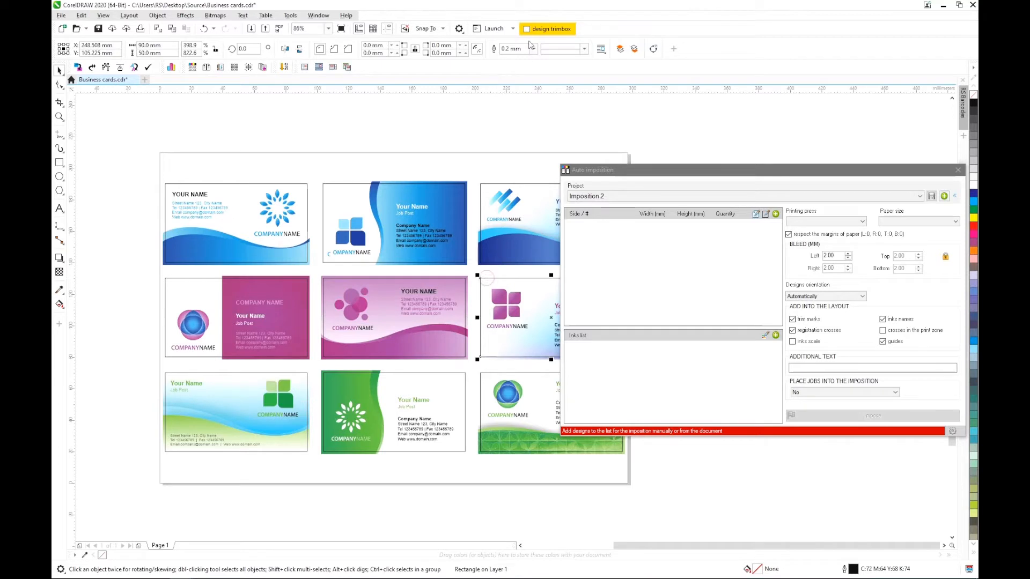
click(526, 28)
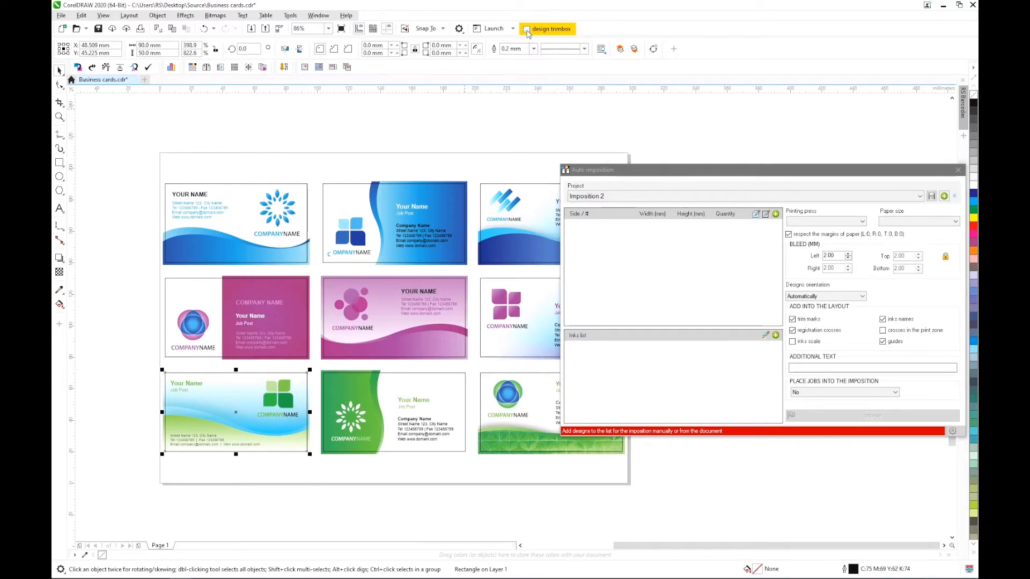
click(526, 28)
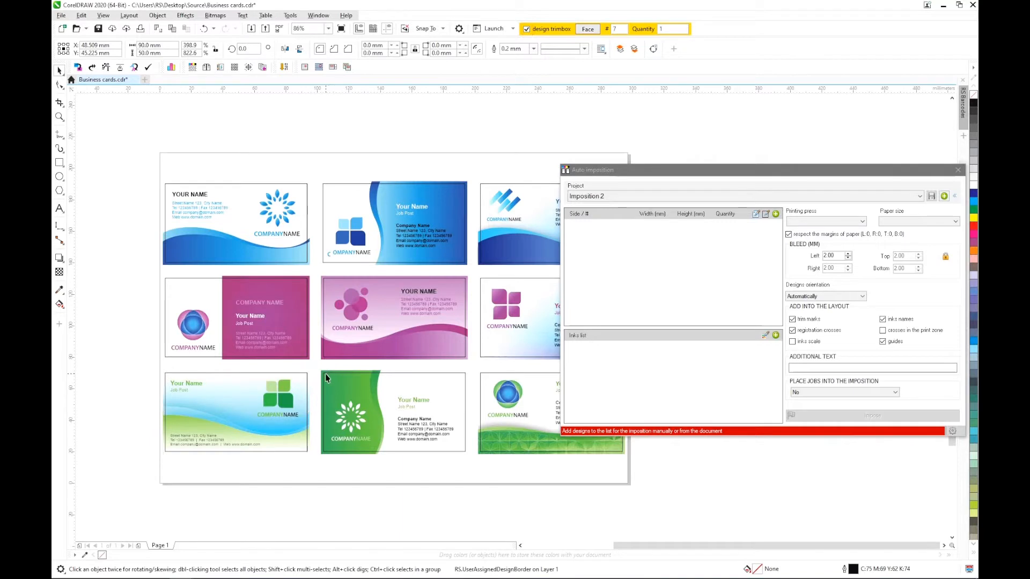
click(393, 412)
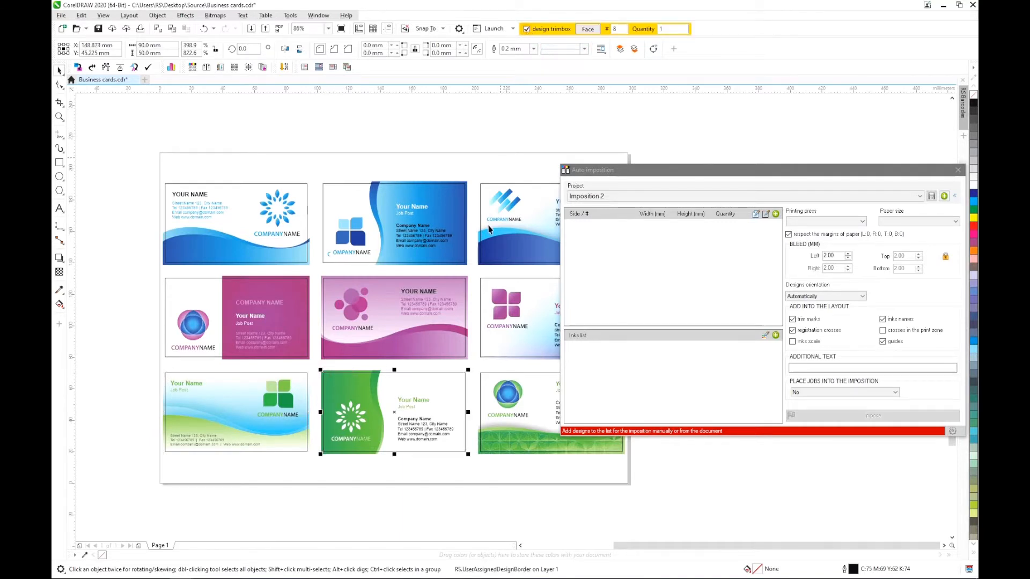
mouse_move(483, 379)
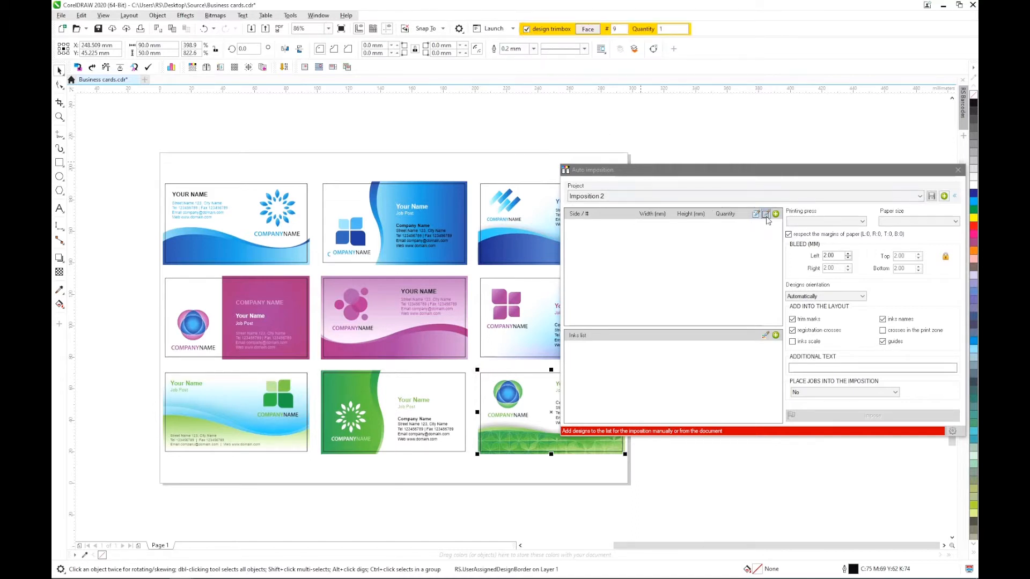
Add the tagged designs from the document and set quantities of 500 and 700.
click(774, 215)
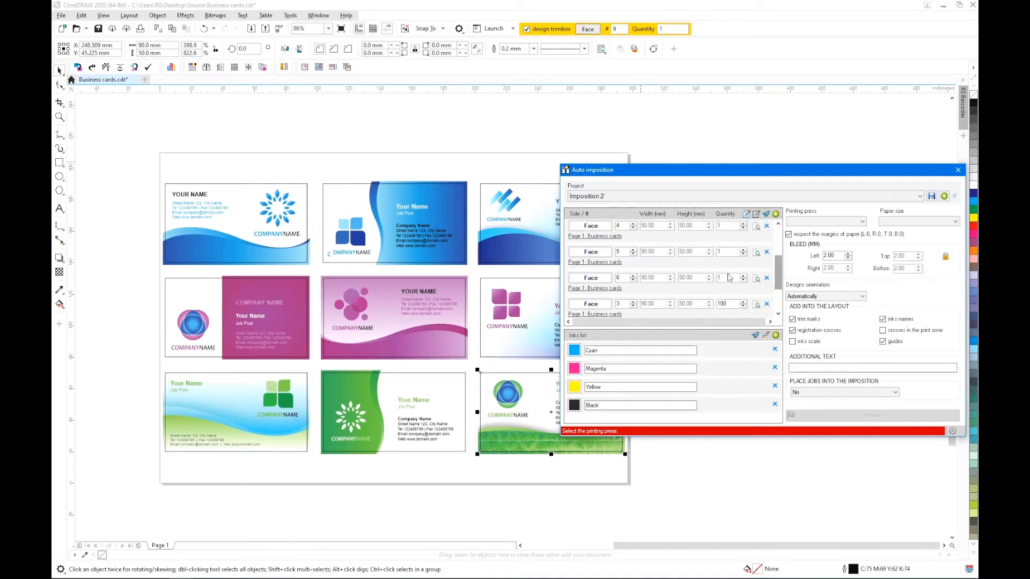
text(500)
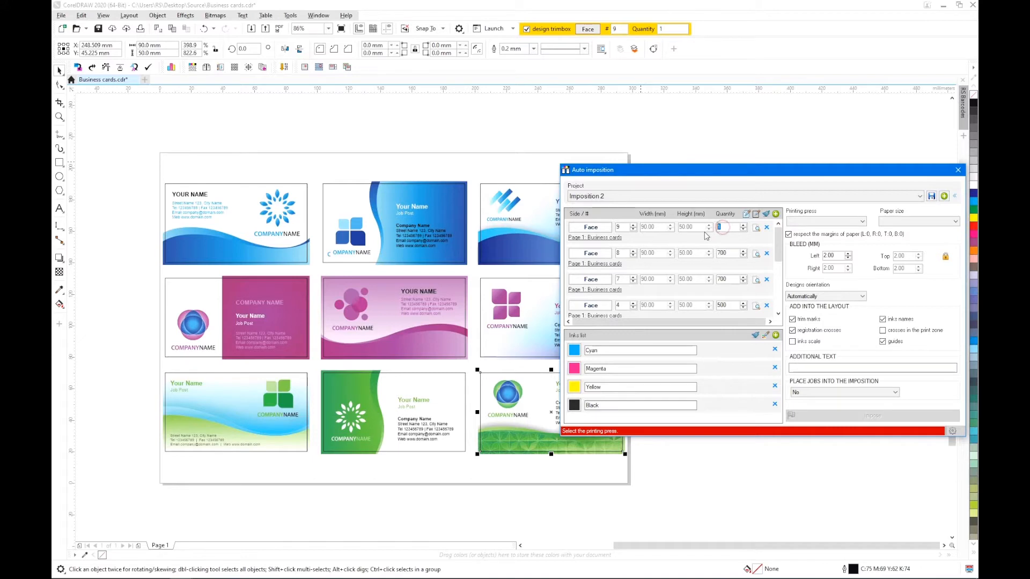
text(700)
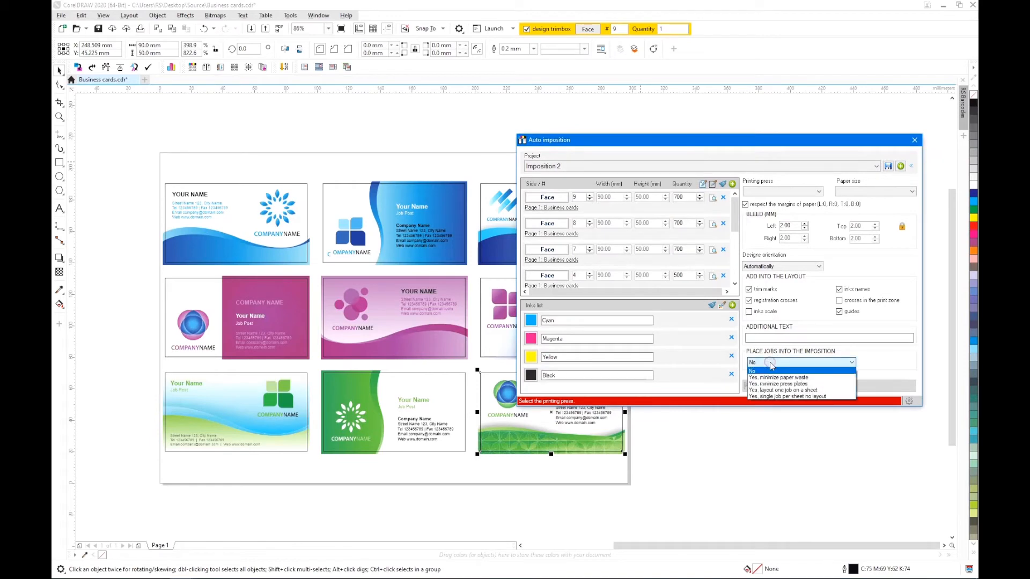
mouse_move(779, 378)
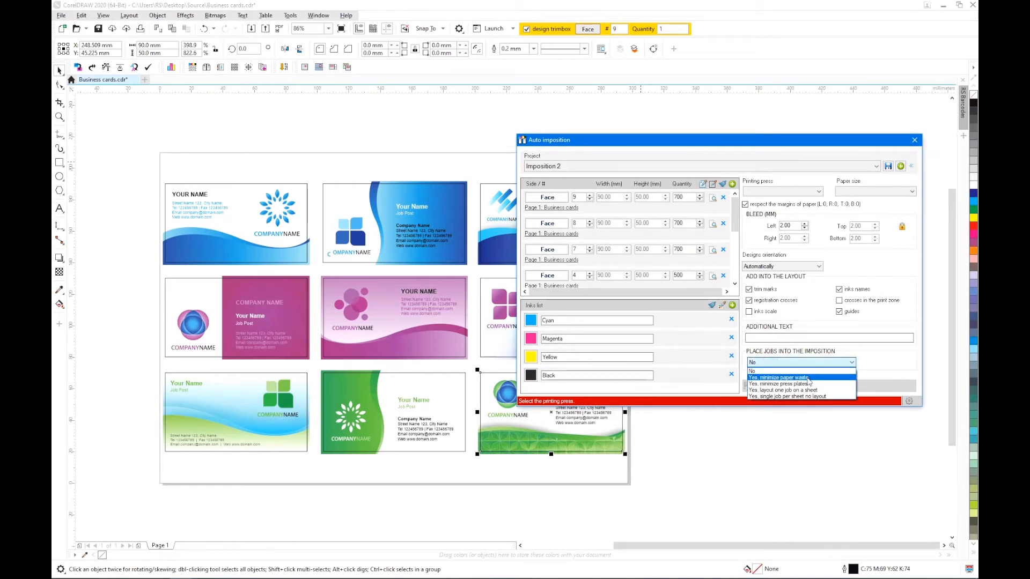
Place jobs to minimize paper waste on an offset press and impose onto 500 x 350 mm sheets.
click(783, 377)
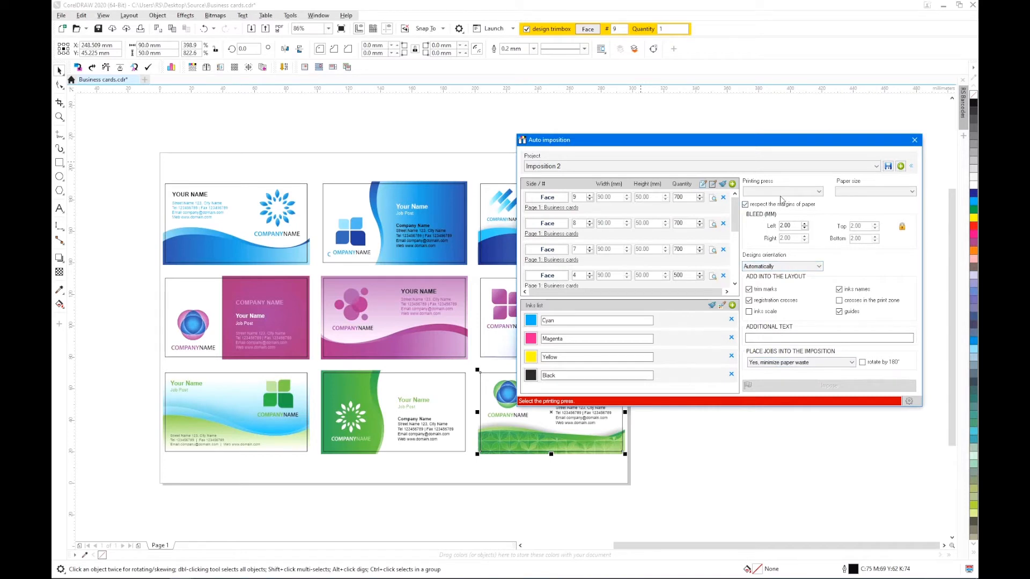
click(782, 191)
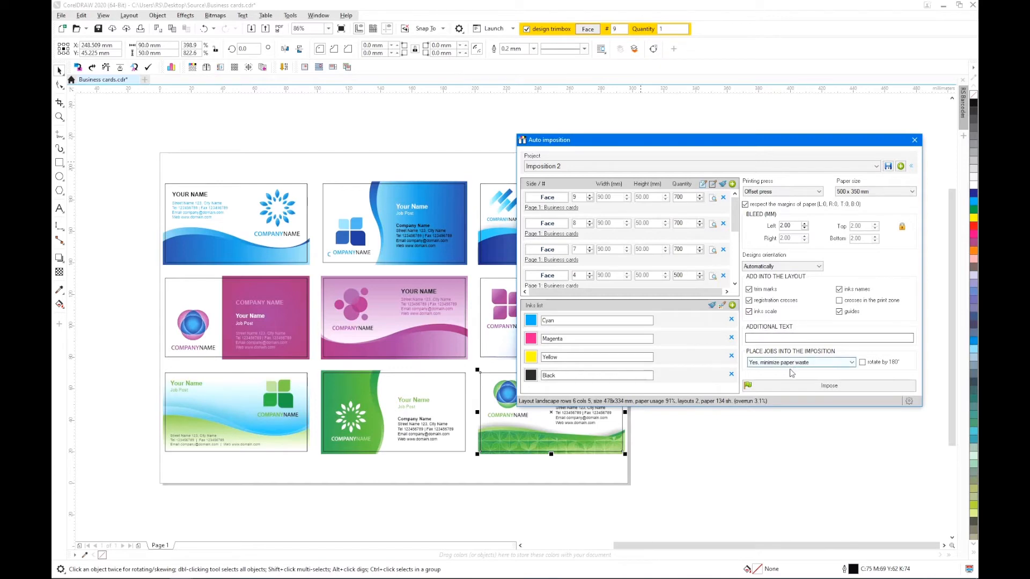
click(830, 385)
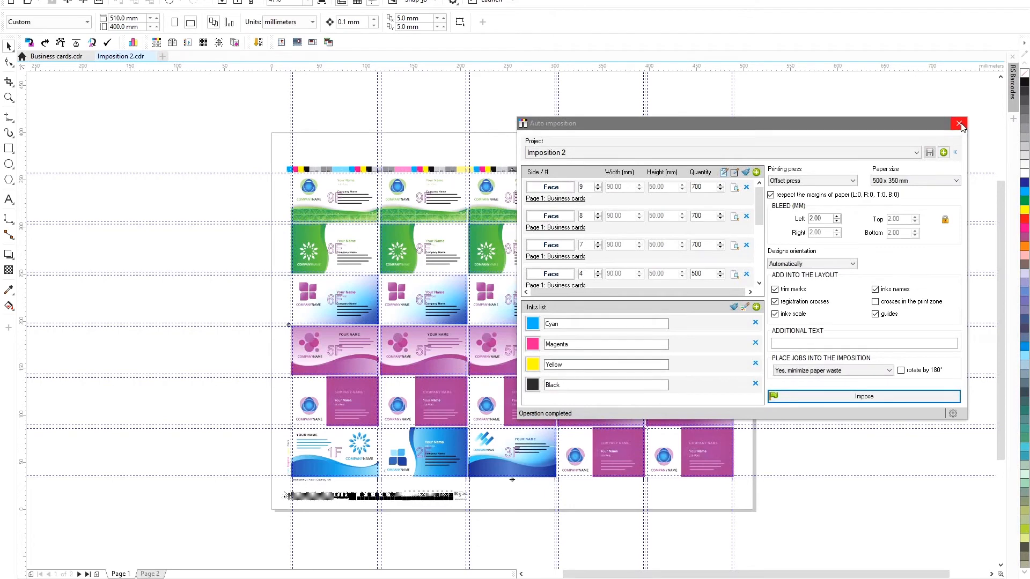
Dismiss the Auto imposition dialog to reveal the imposed sheet with crop marks.
click(959, 125)
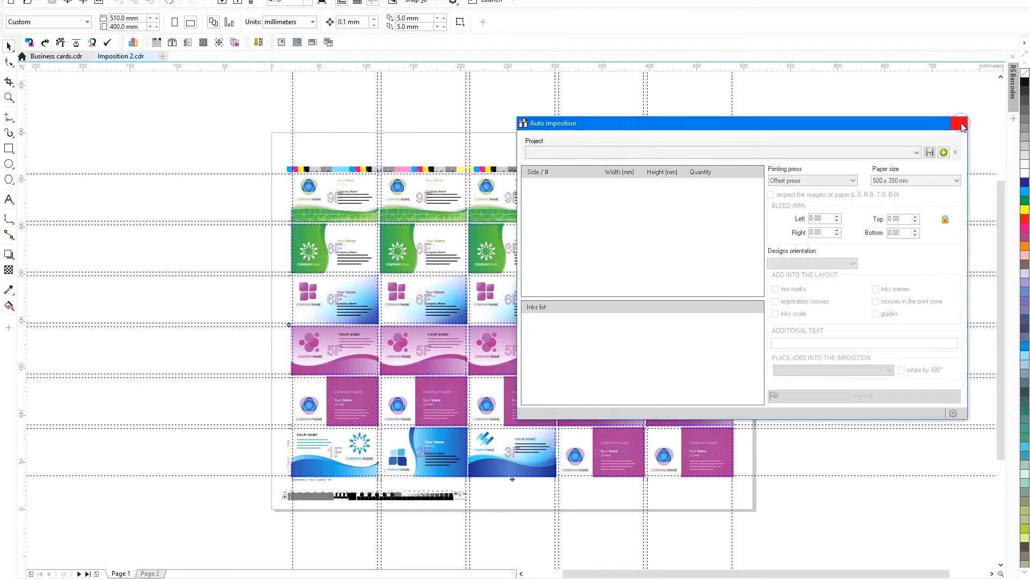
click(961, 124)
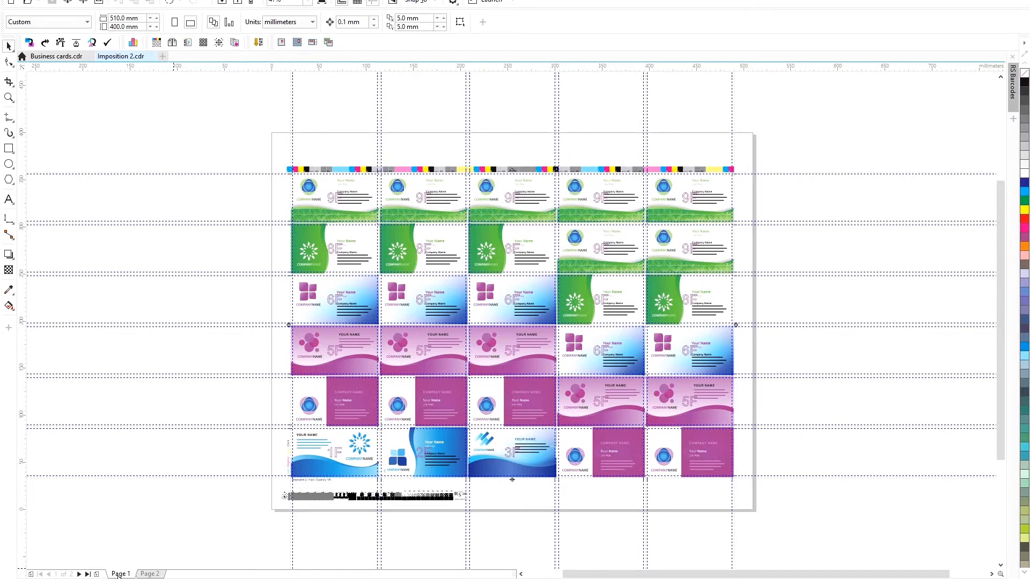
mouse_move(355, 242)
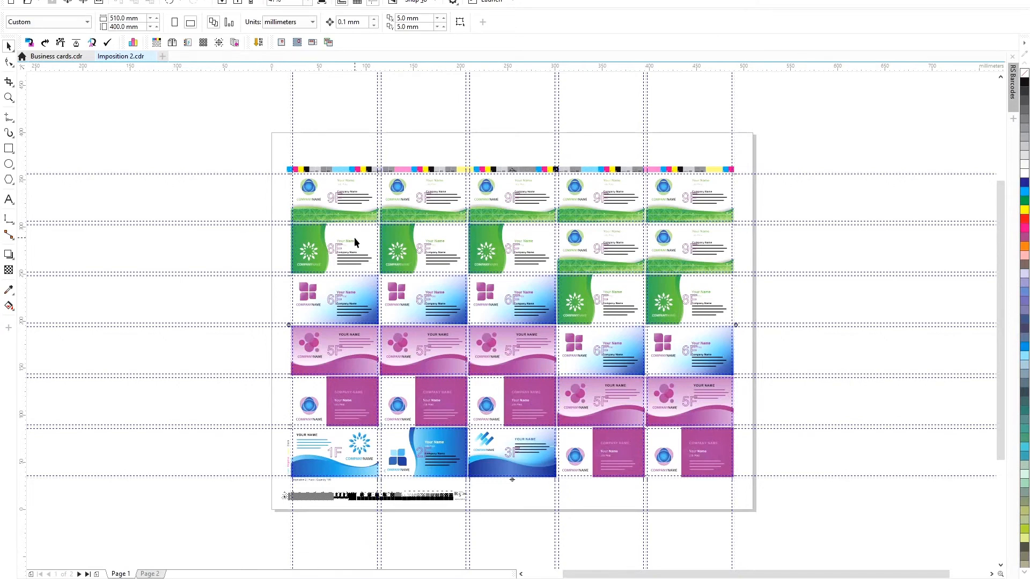
mouse_move(825, 139)
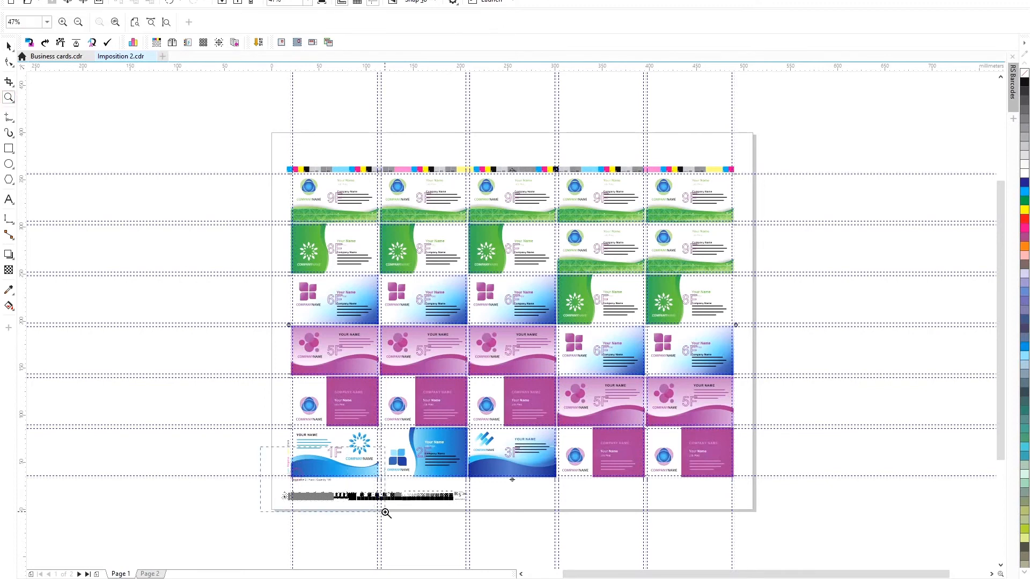
click(386, 513)
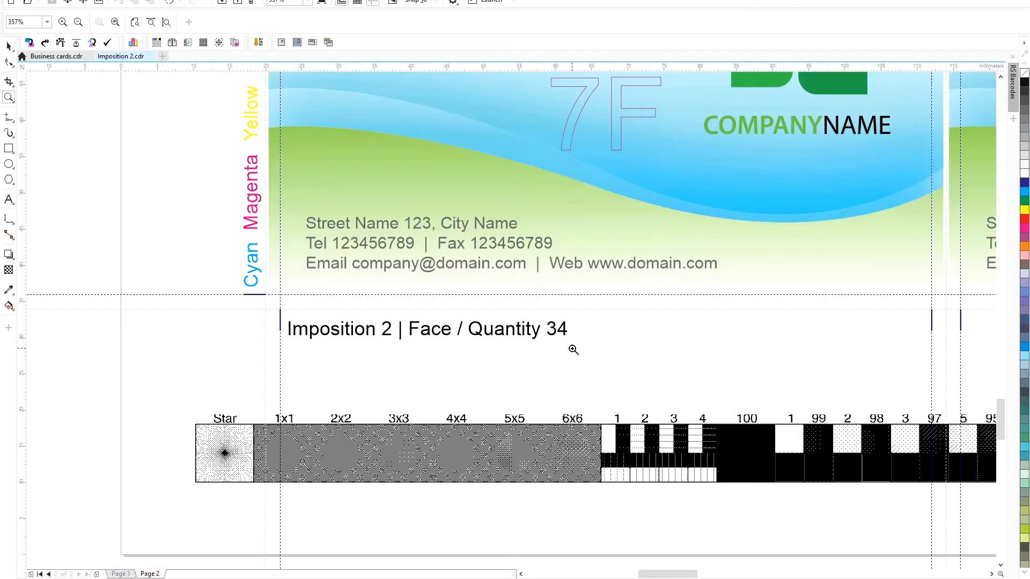
mouse_move(133, 568)
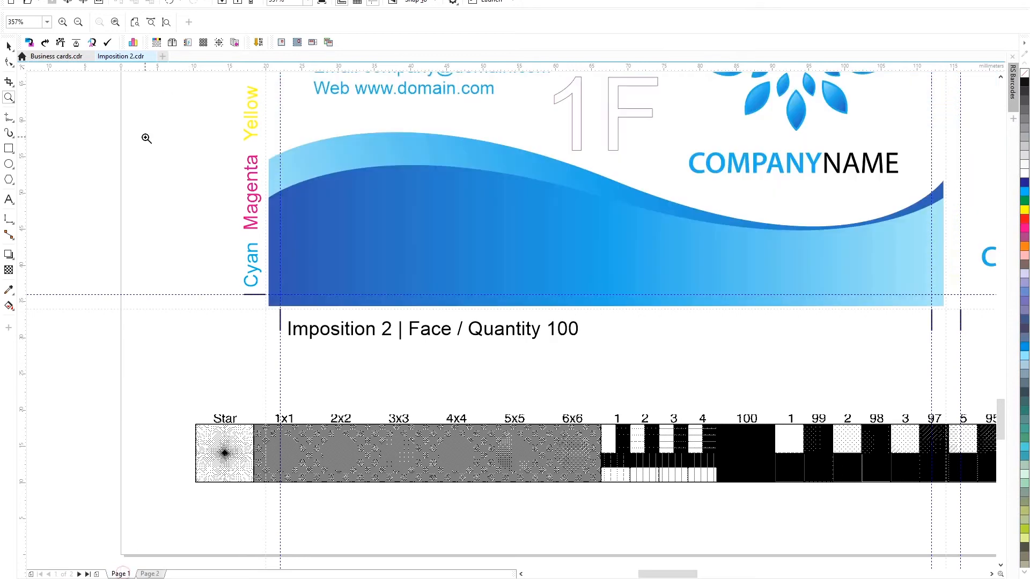
click(114, 22)
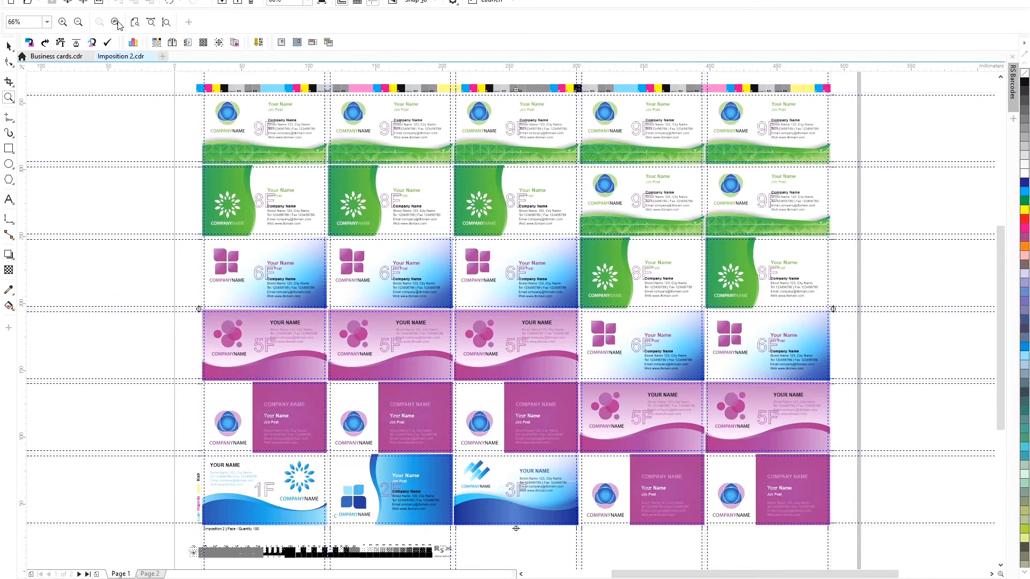
mouse_move(941, 144)
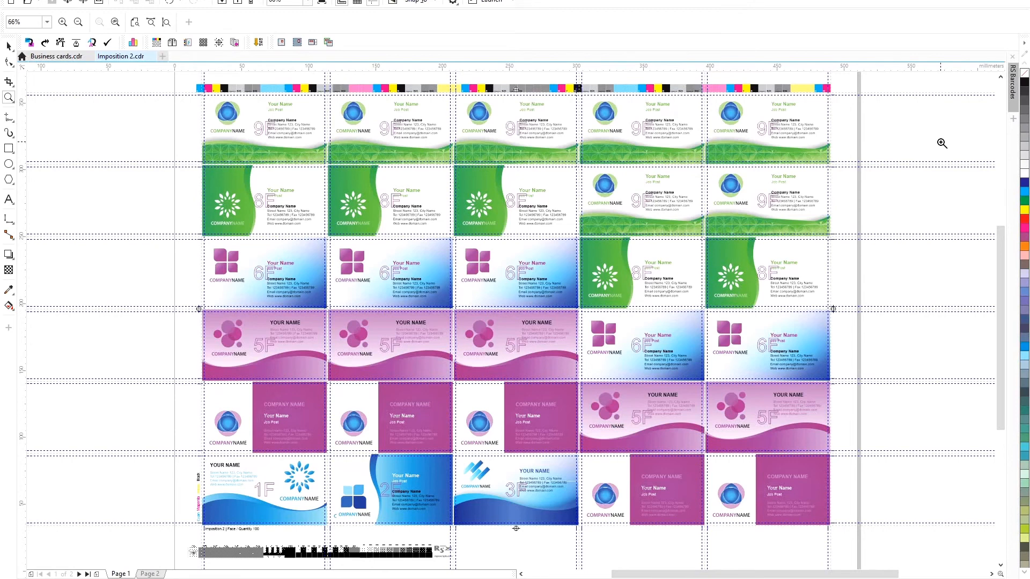
mouse_move(269, 485)
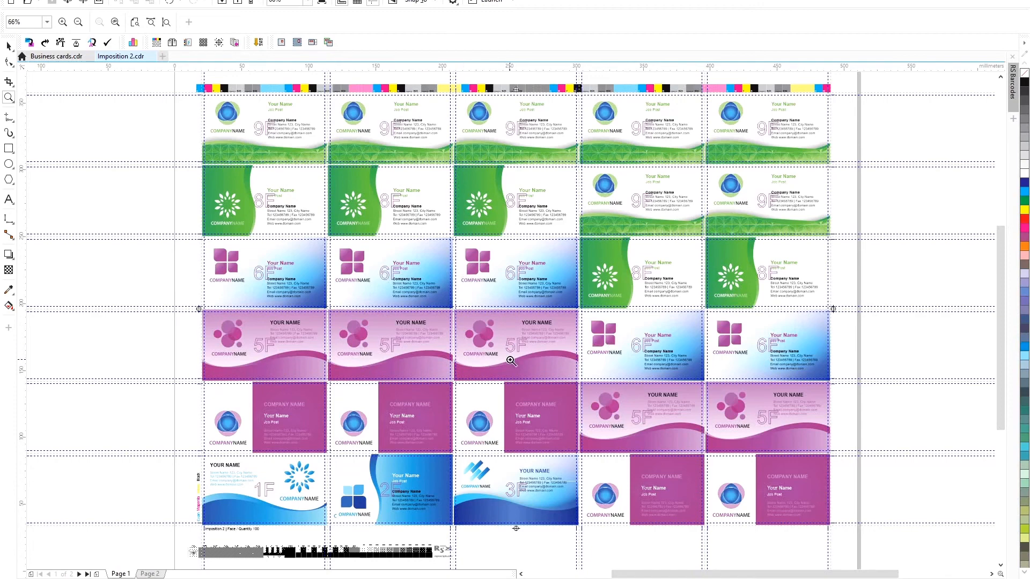
mouse_move(356, 529)
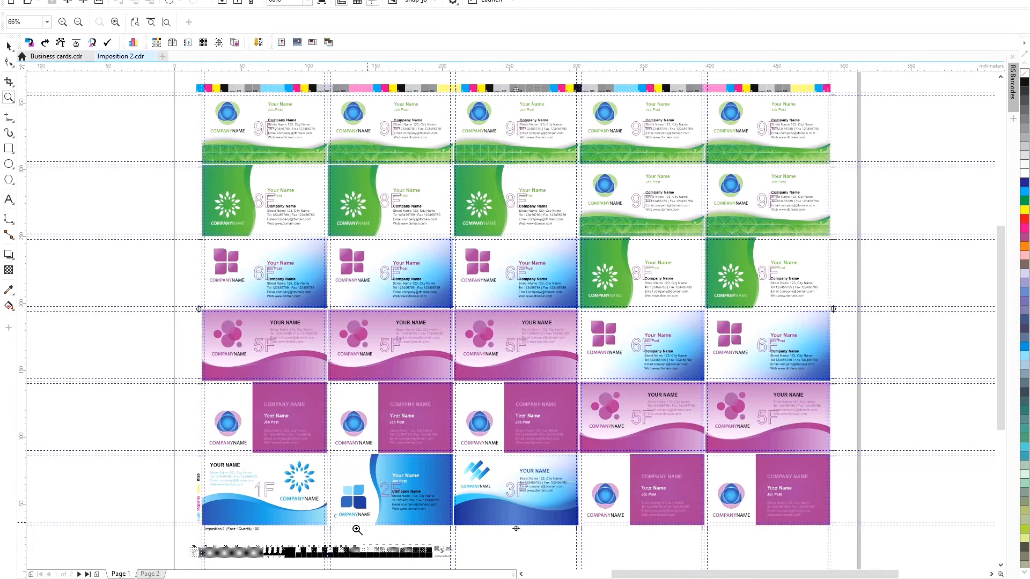
click(150, 574)
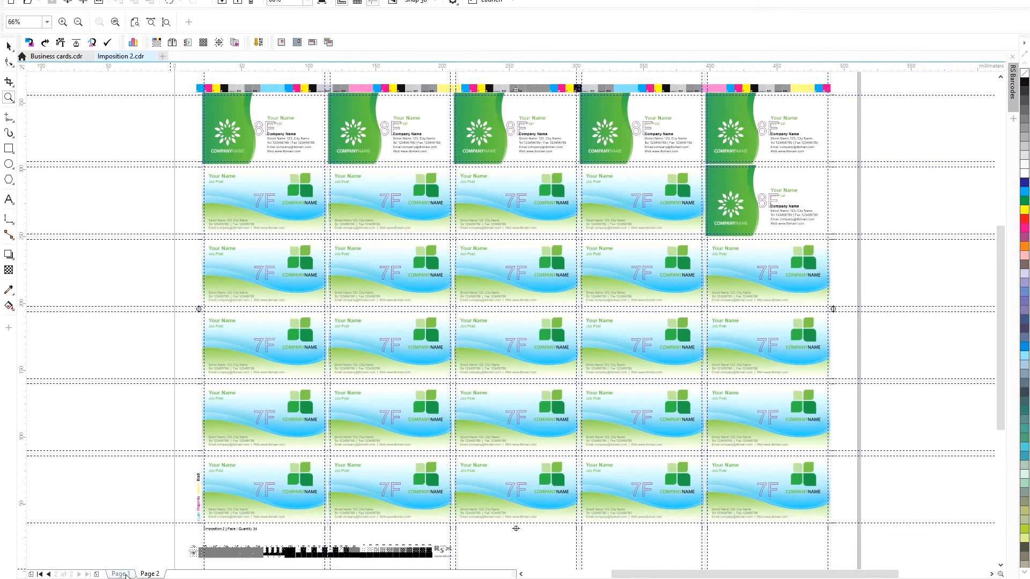
click(120, 573)
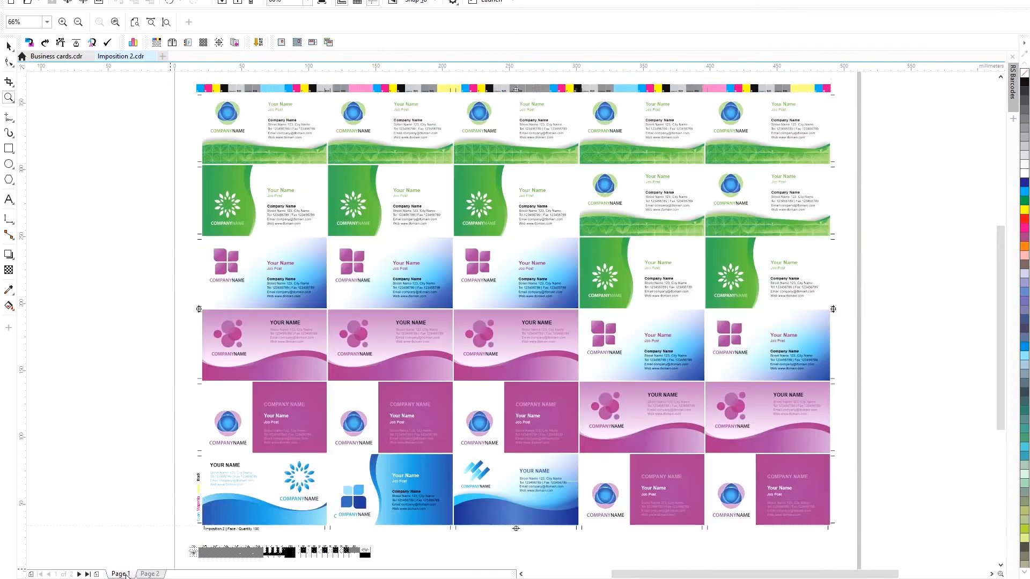